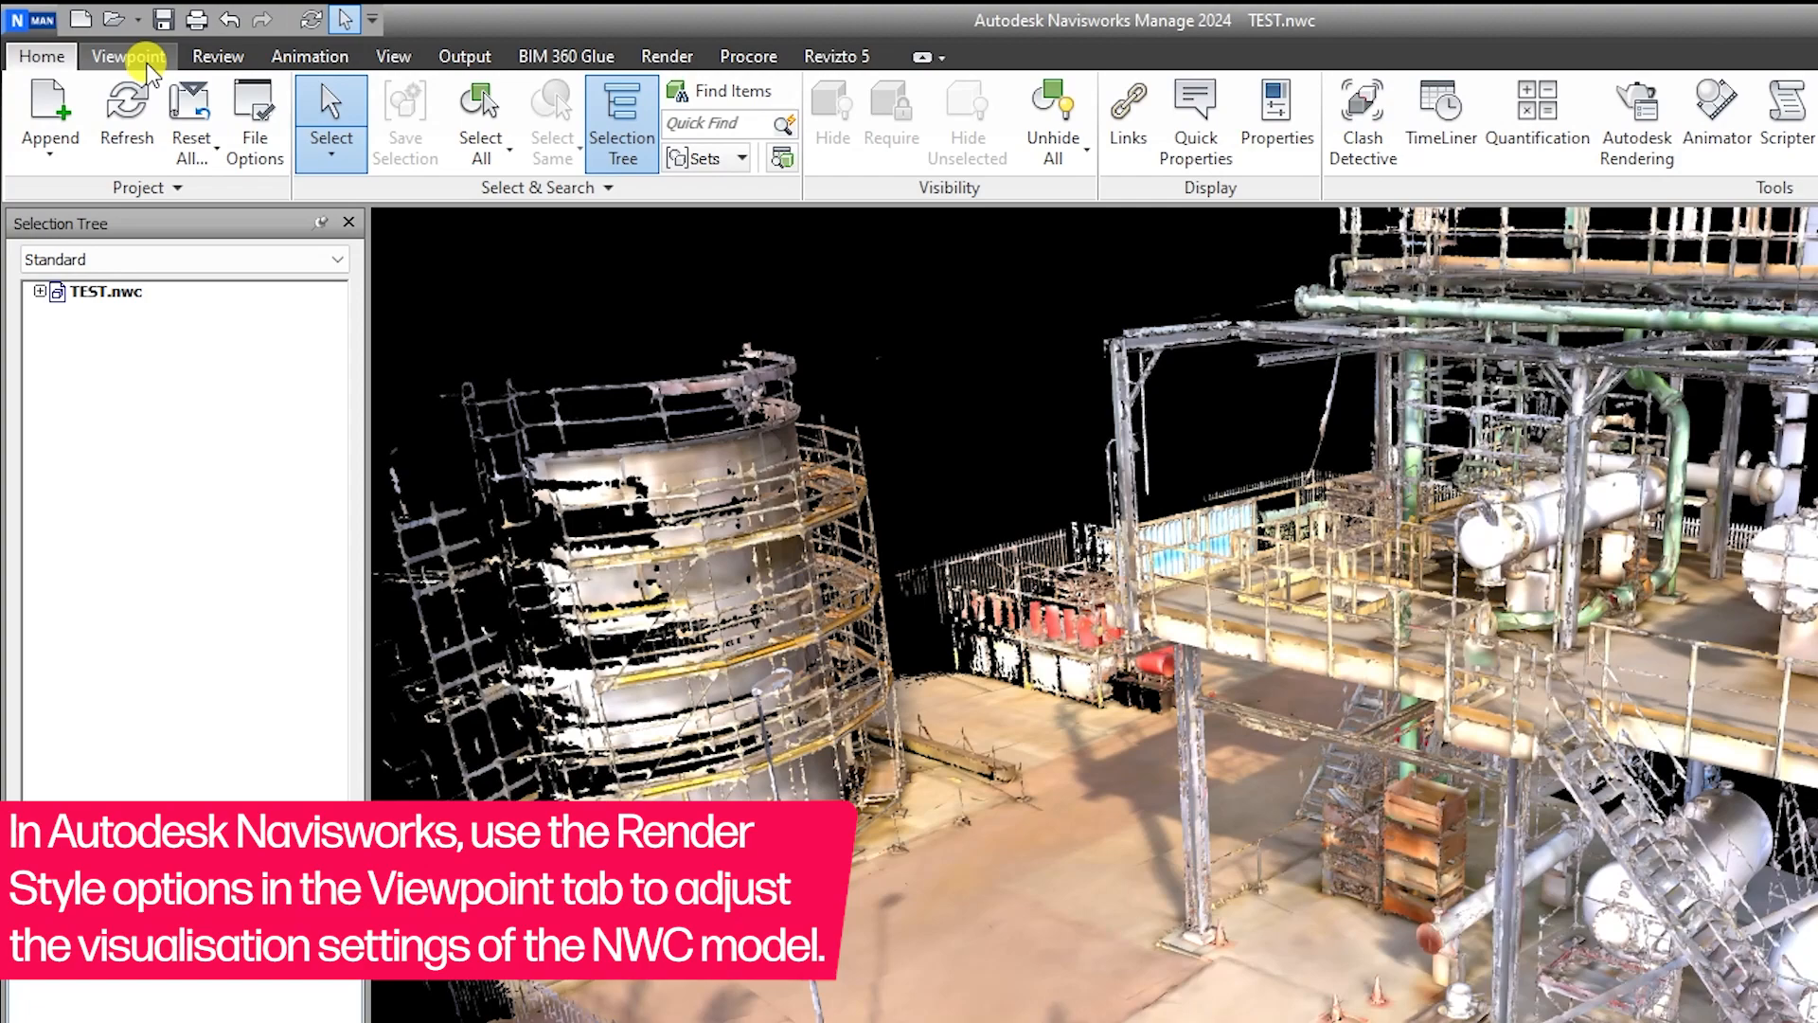
Switch the TEST.nwc model's render style mode to Full Render from the Viewpoint commands.
click(126, 55)
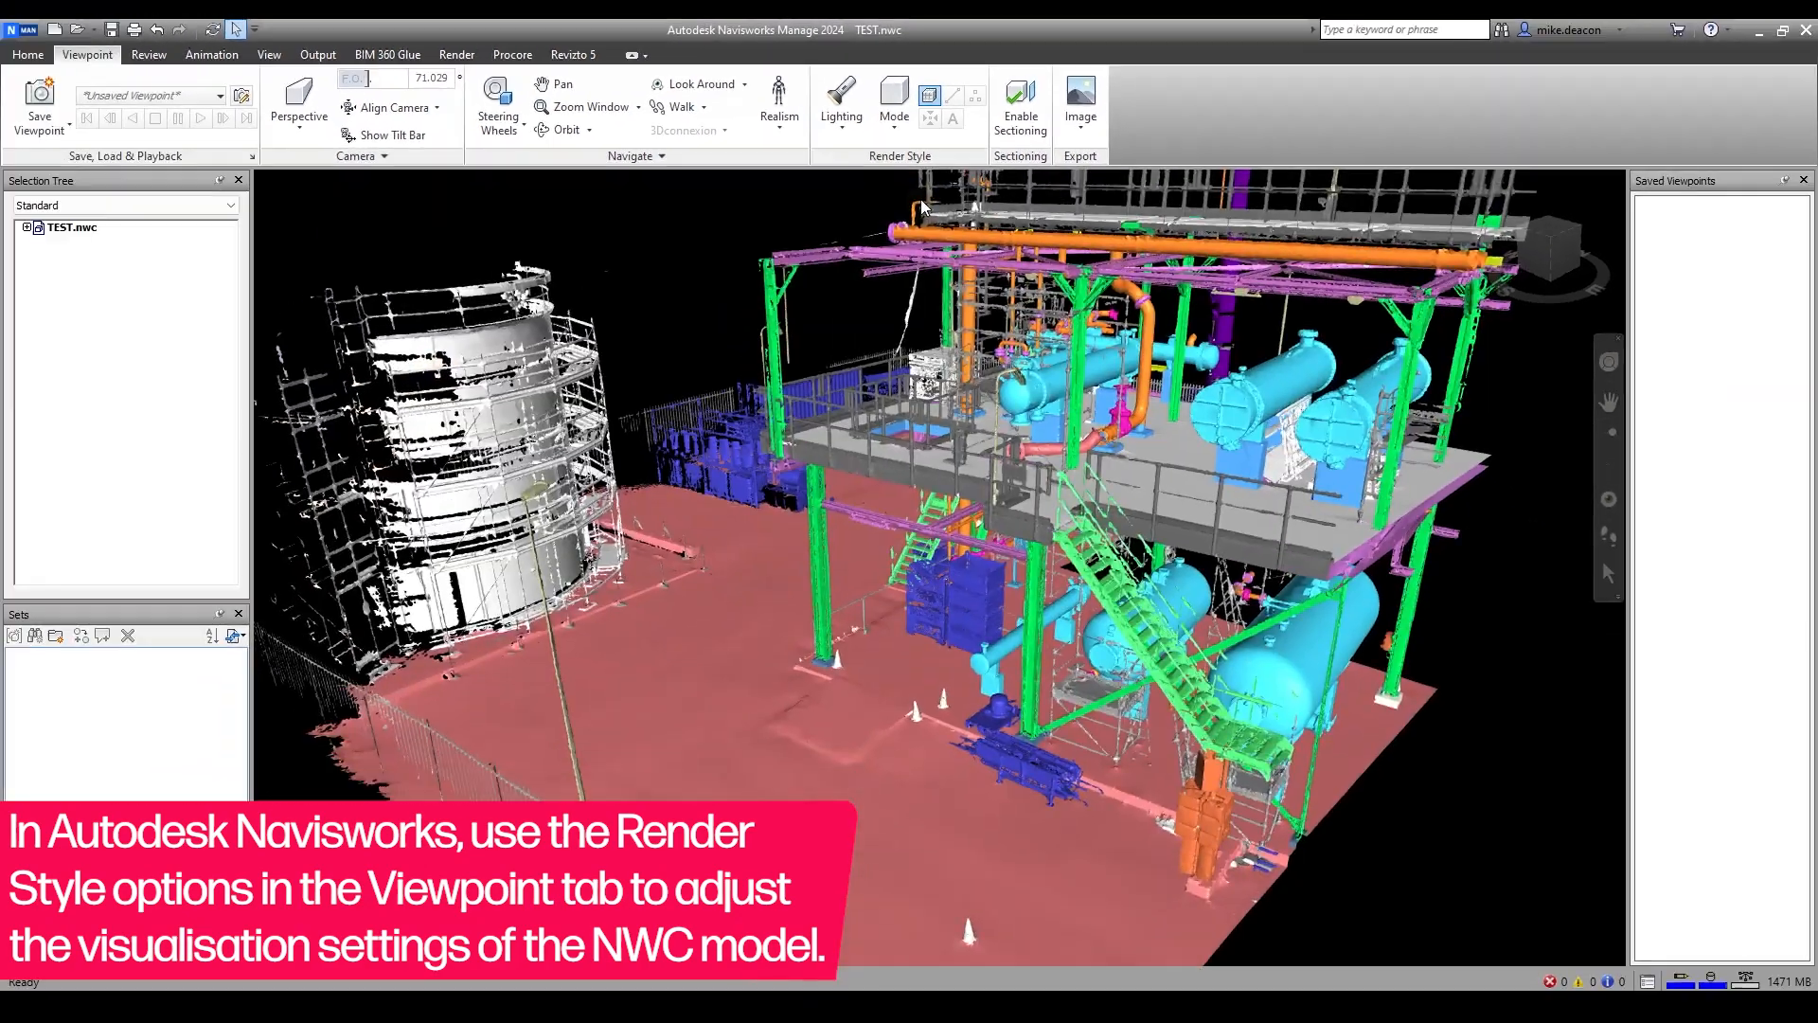
click(892, 104)
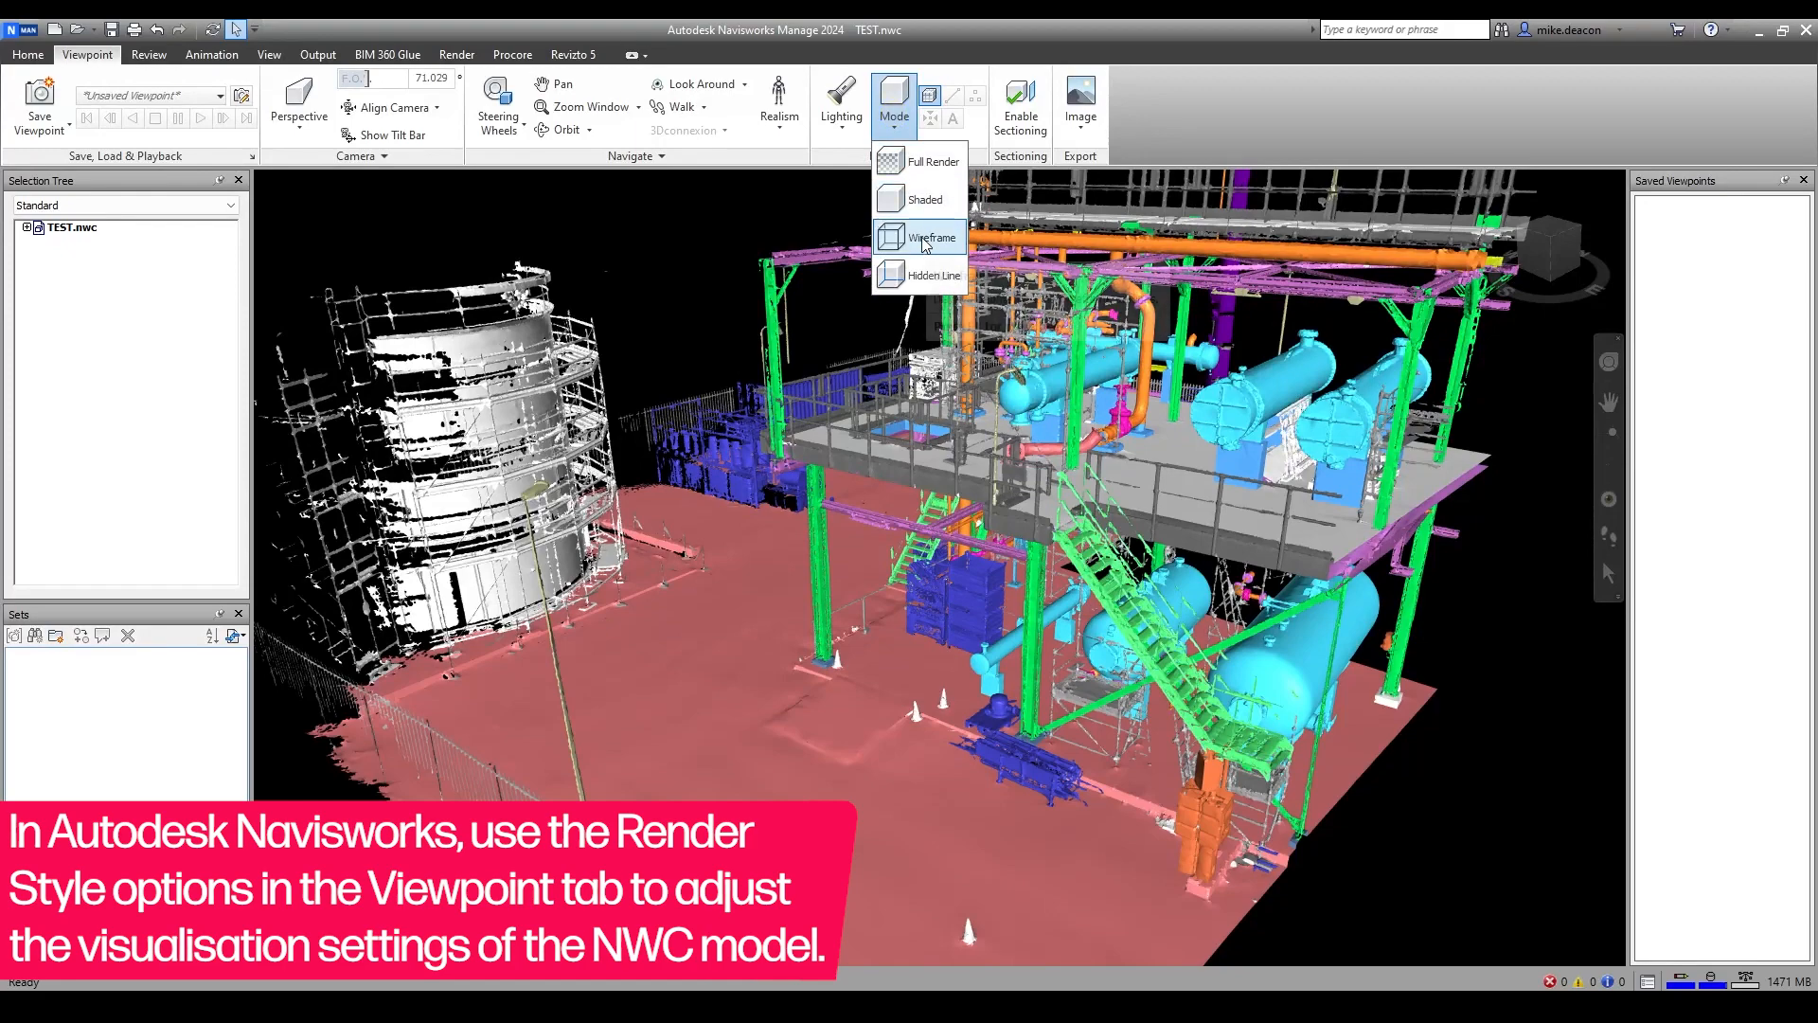
click(932, 237)
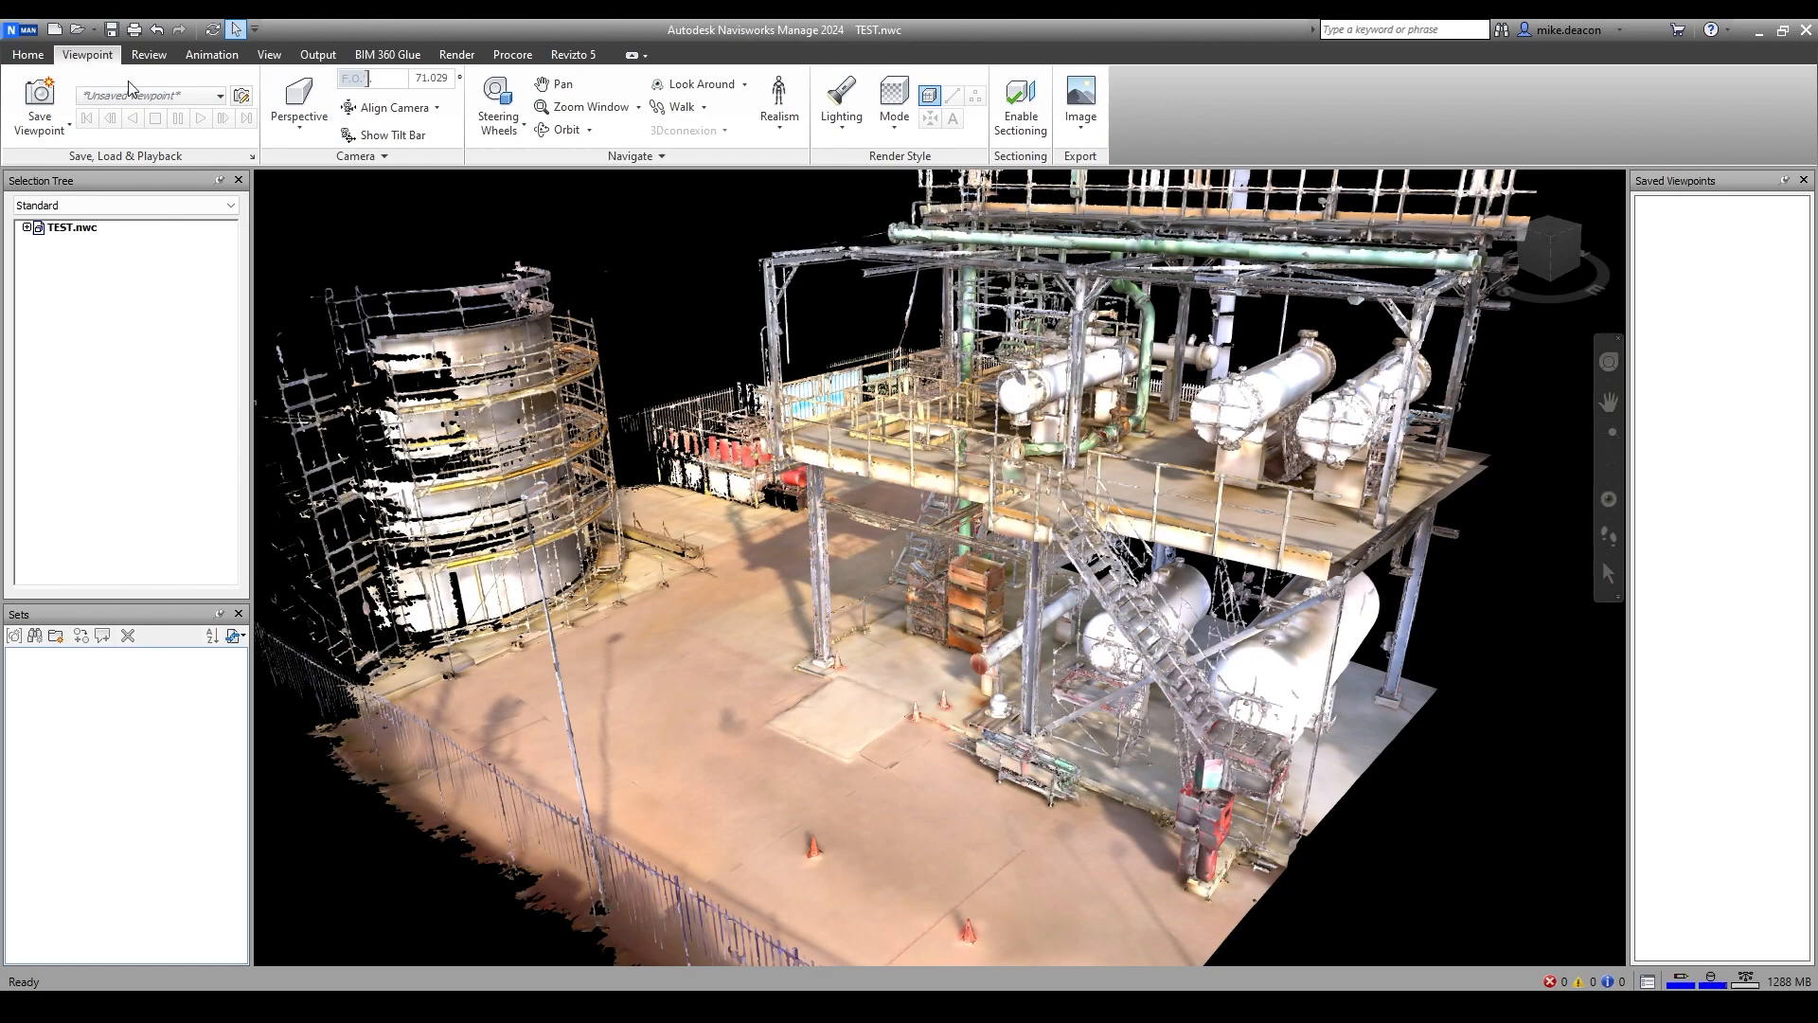
Set Max Texture Dimension to 4096 under Interface > Display > Autodesk in Options and confirm.
click(22, 28)
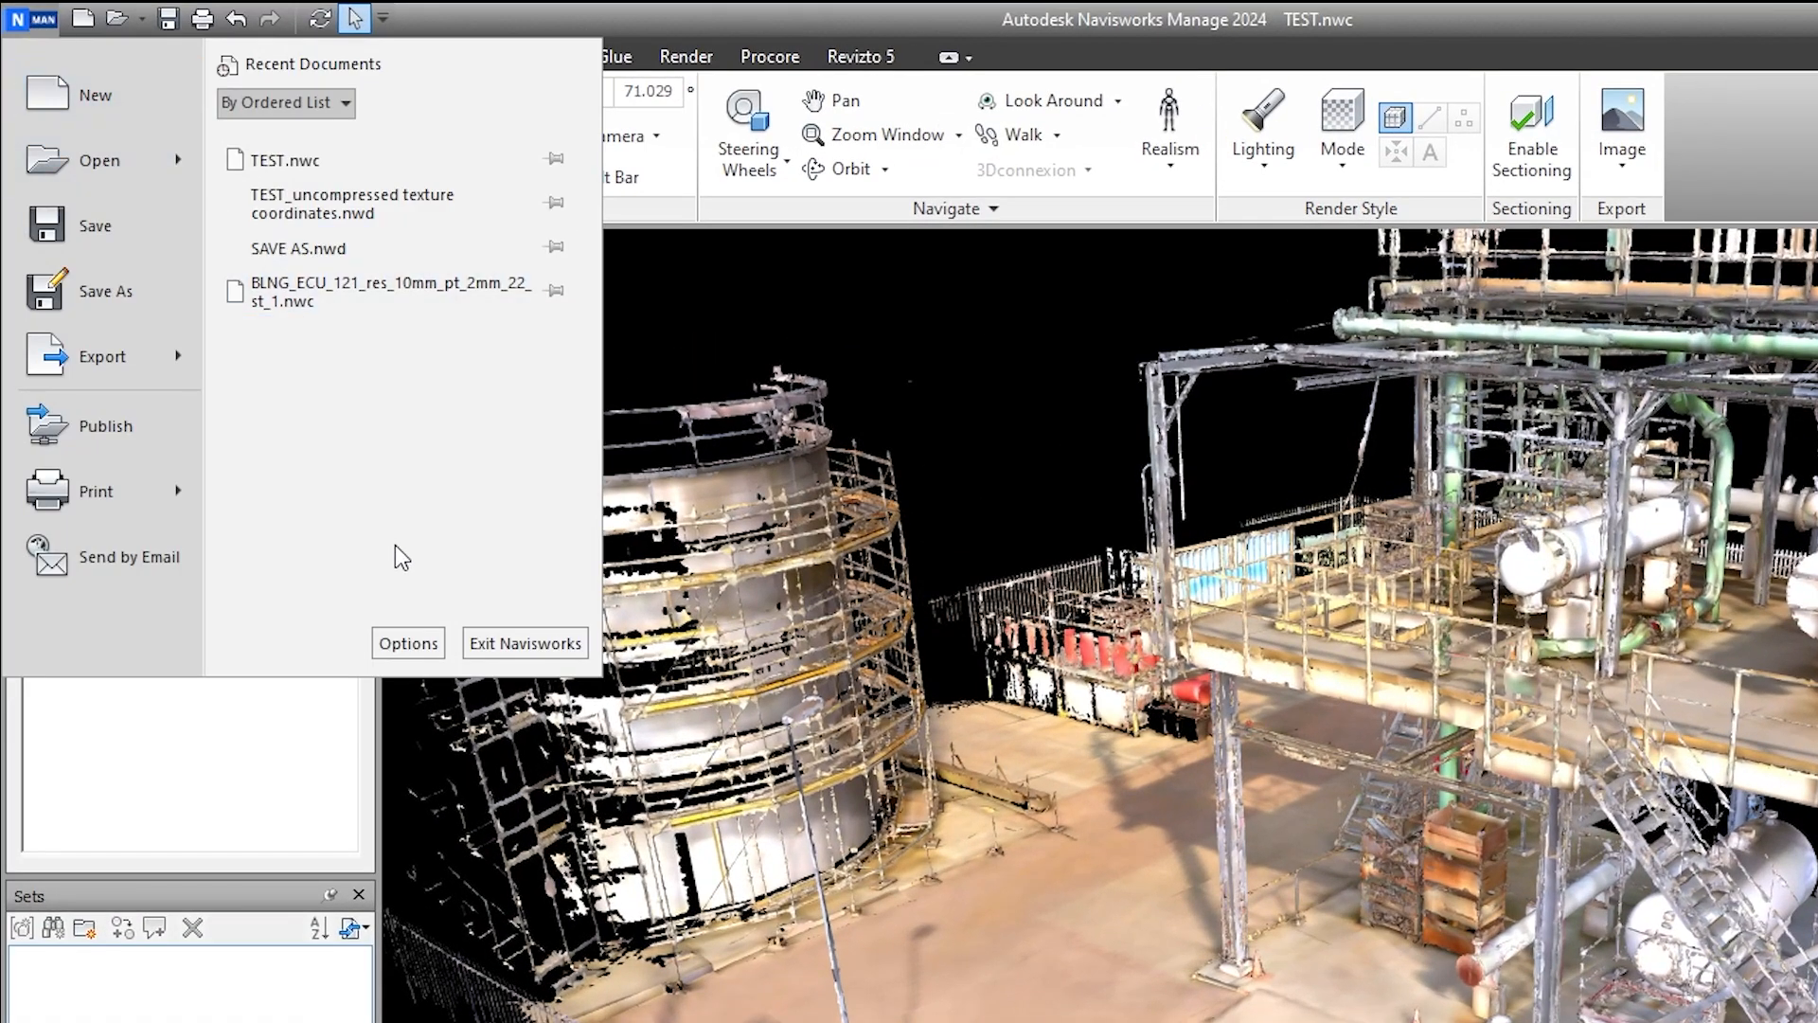
click(407, 644)
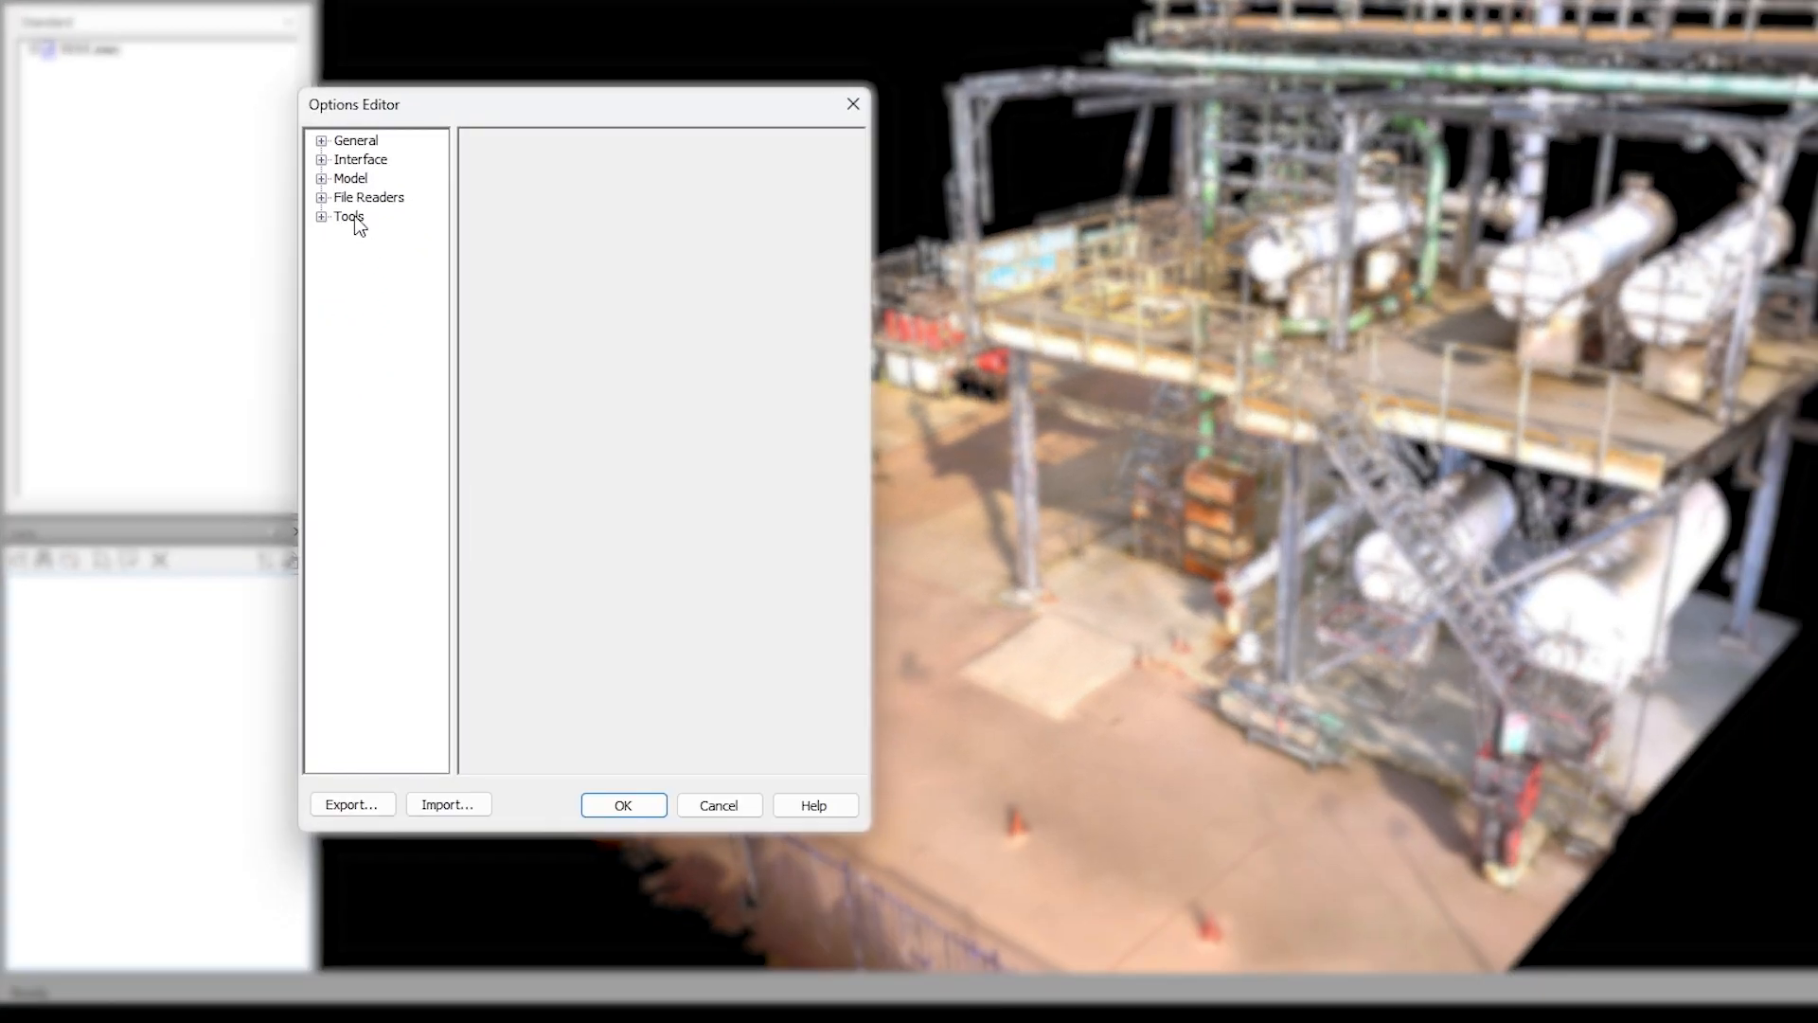
click(324, 159)
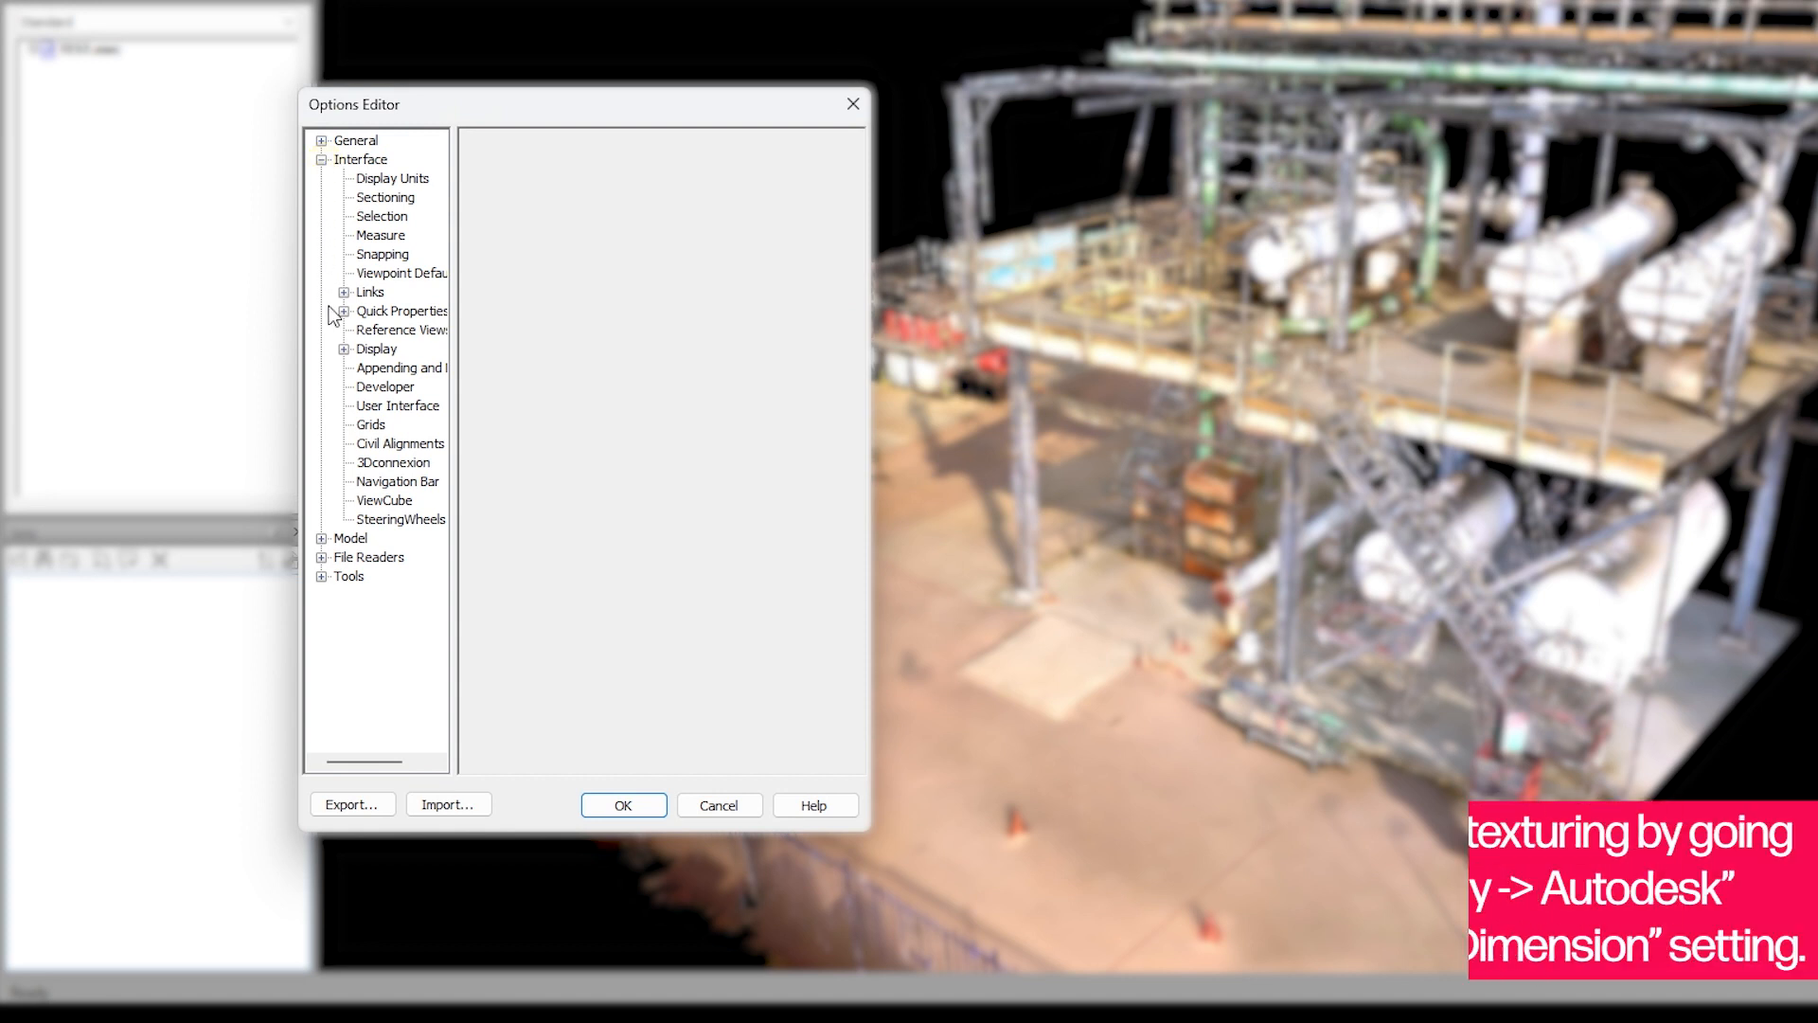
click(345, 348)
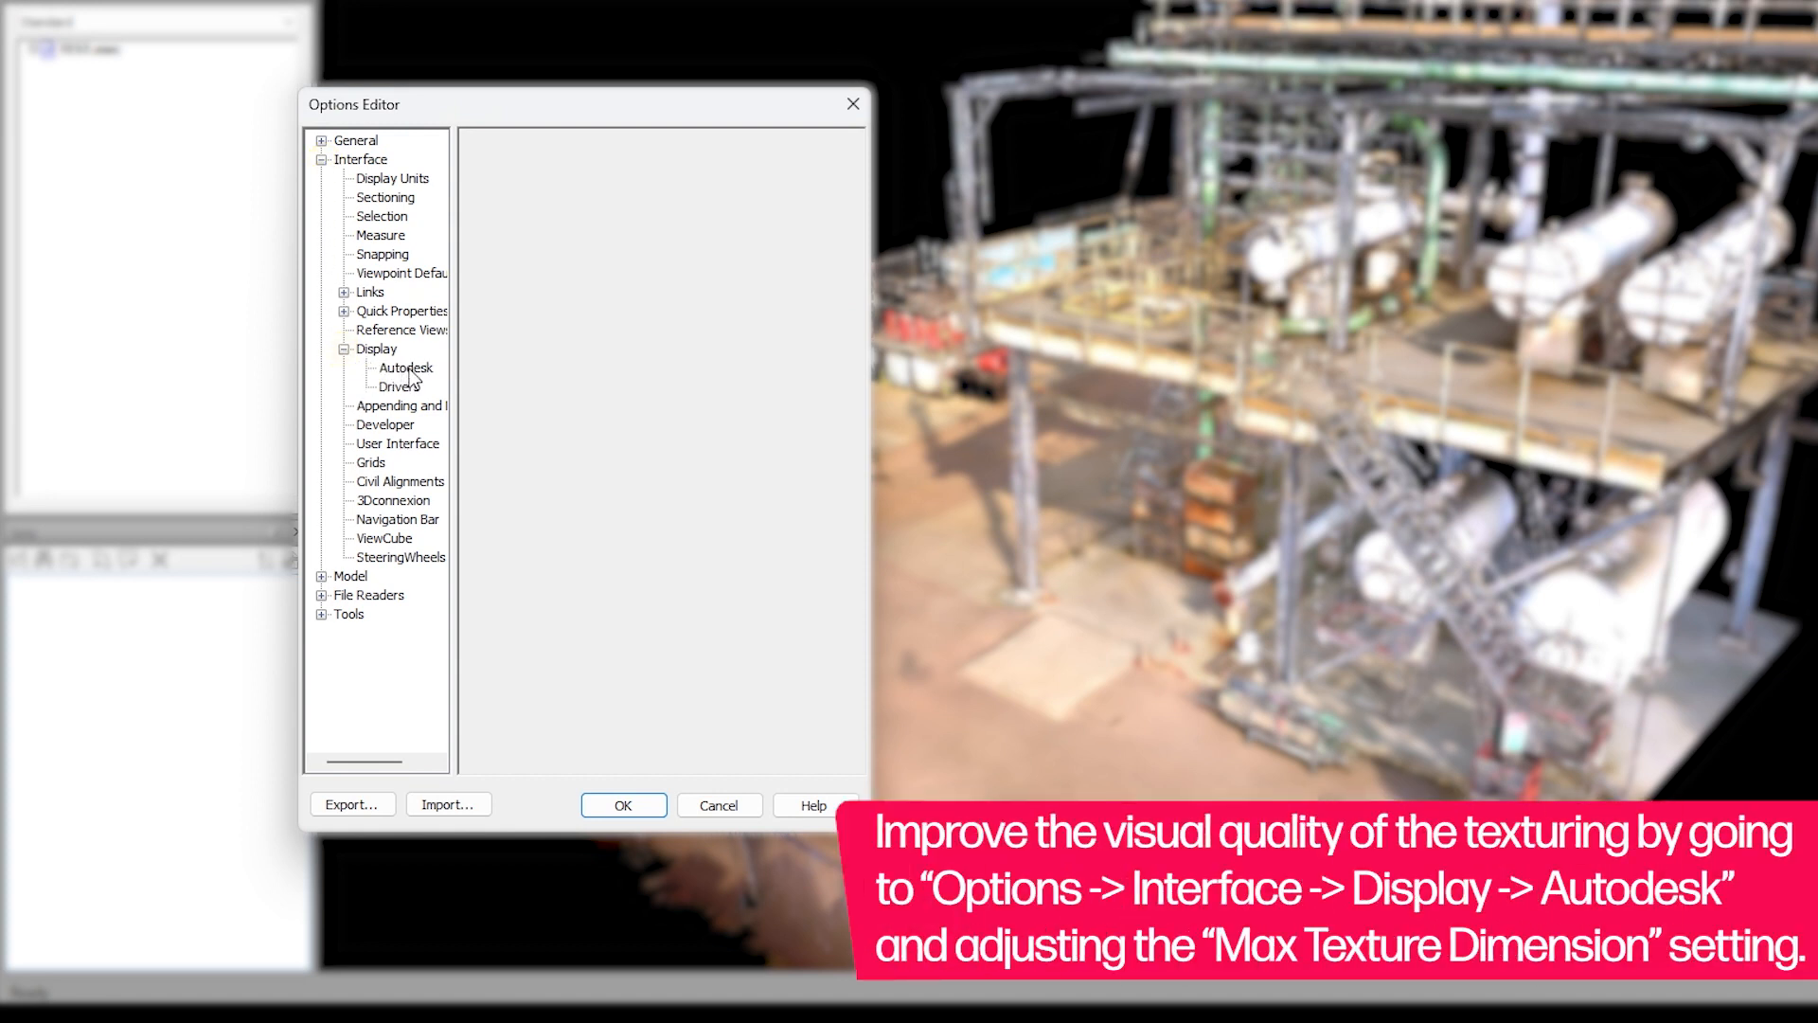
click(405, 368)
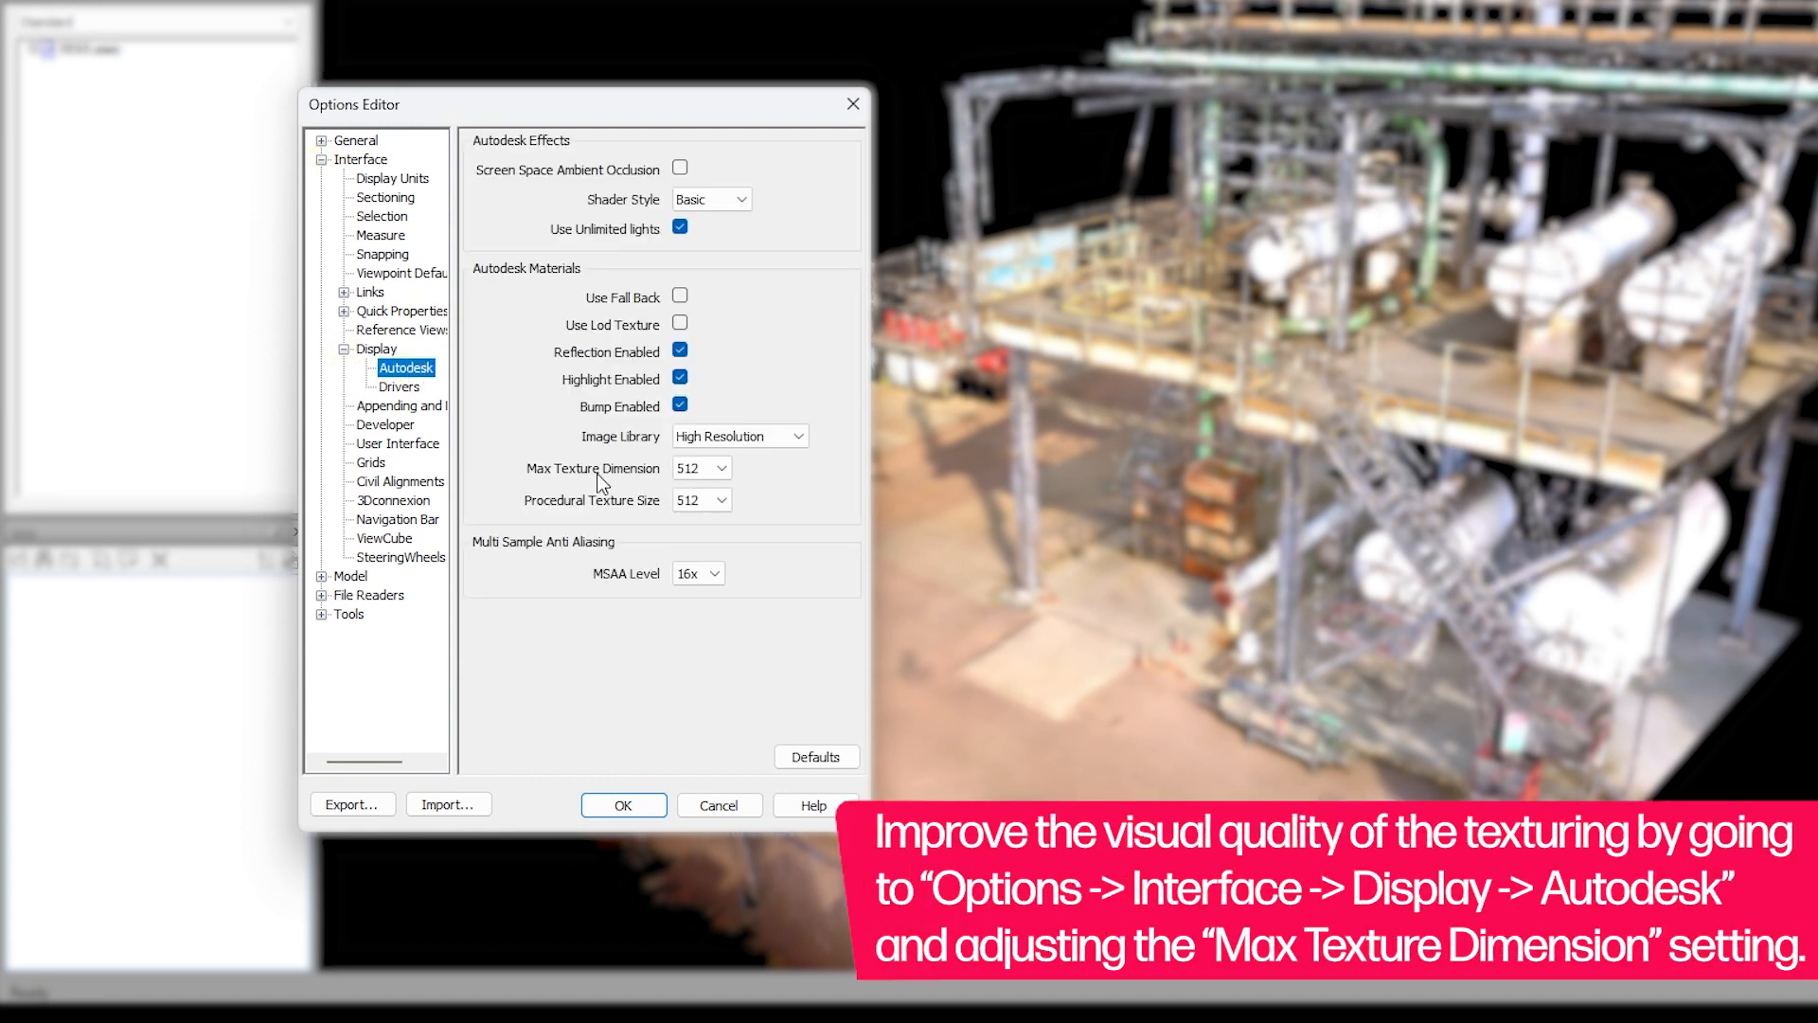
click(719, 468)
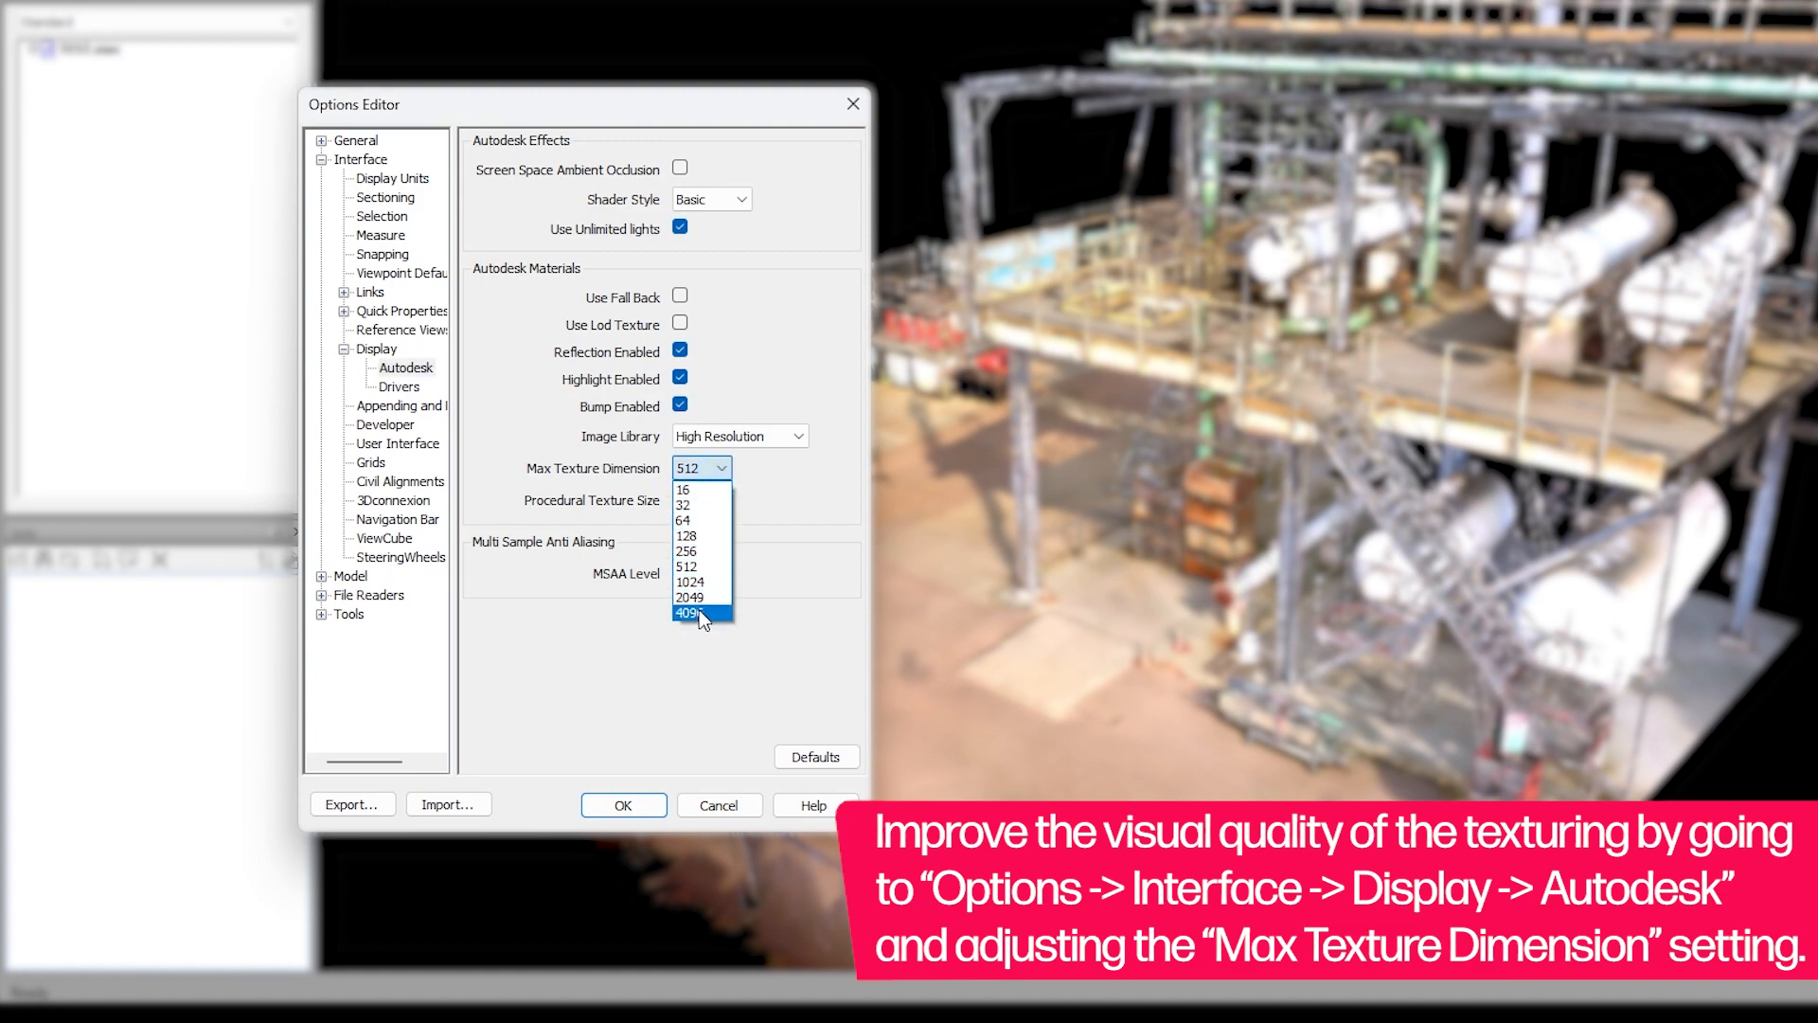
click(691, 612)
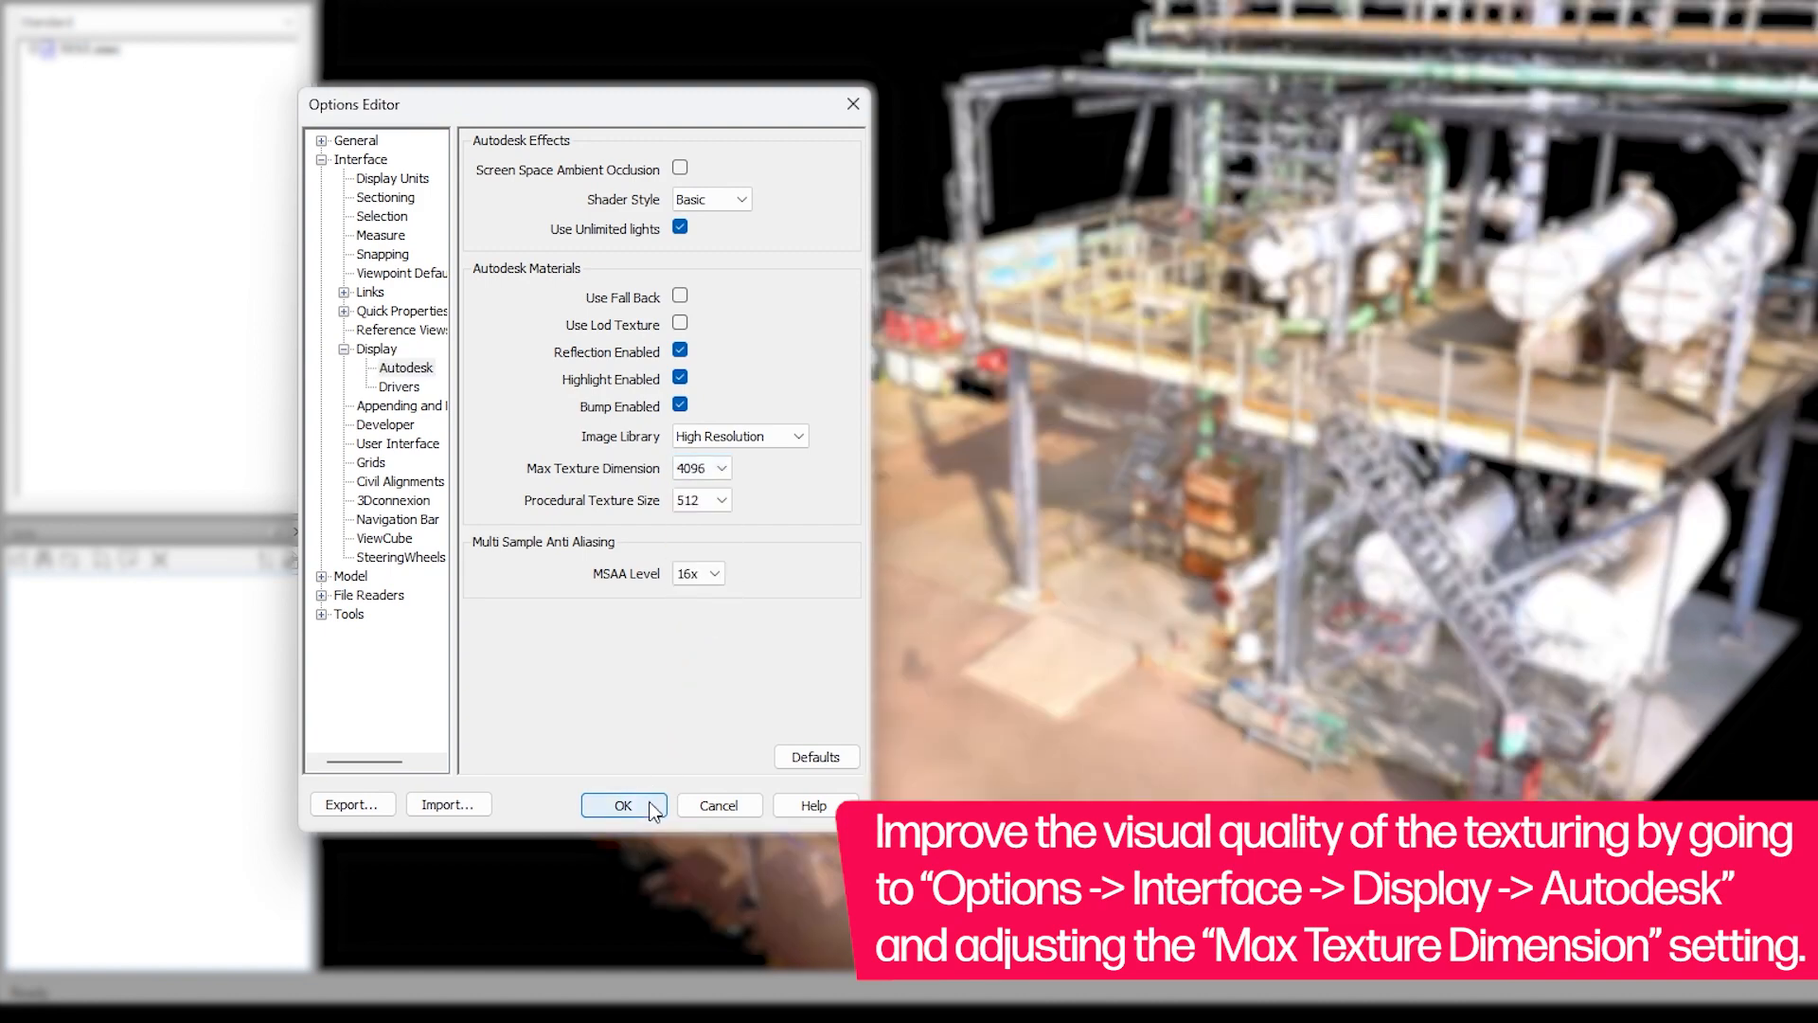
click(623, 805)
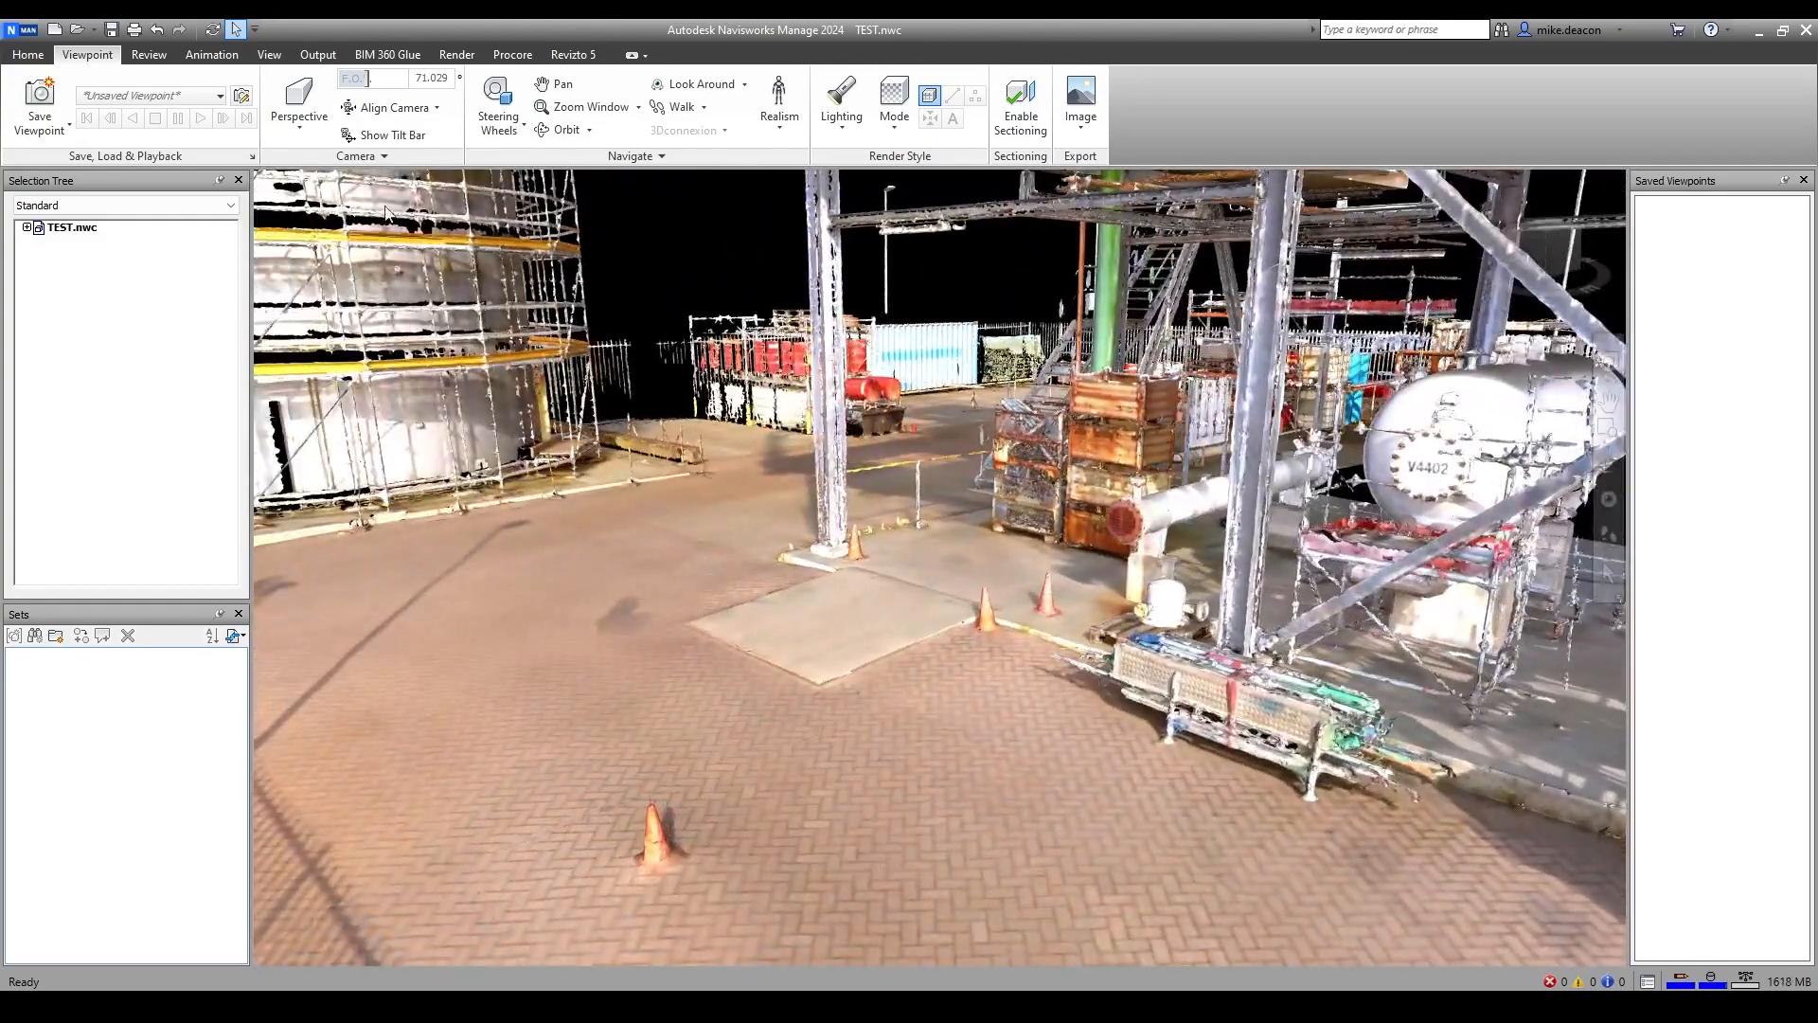
Uncheck Texture Coordinates under Reduce Precision in Options > Model > NWD and confirm.
click(24, 29)
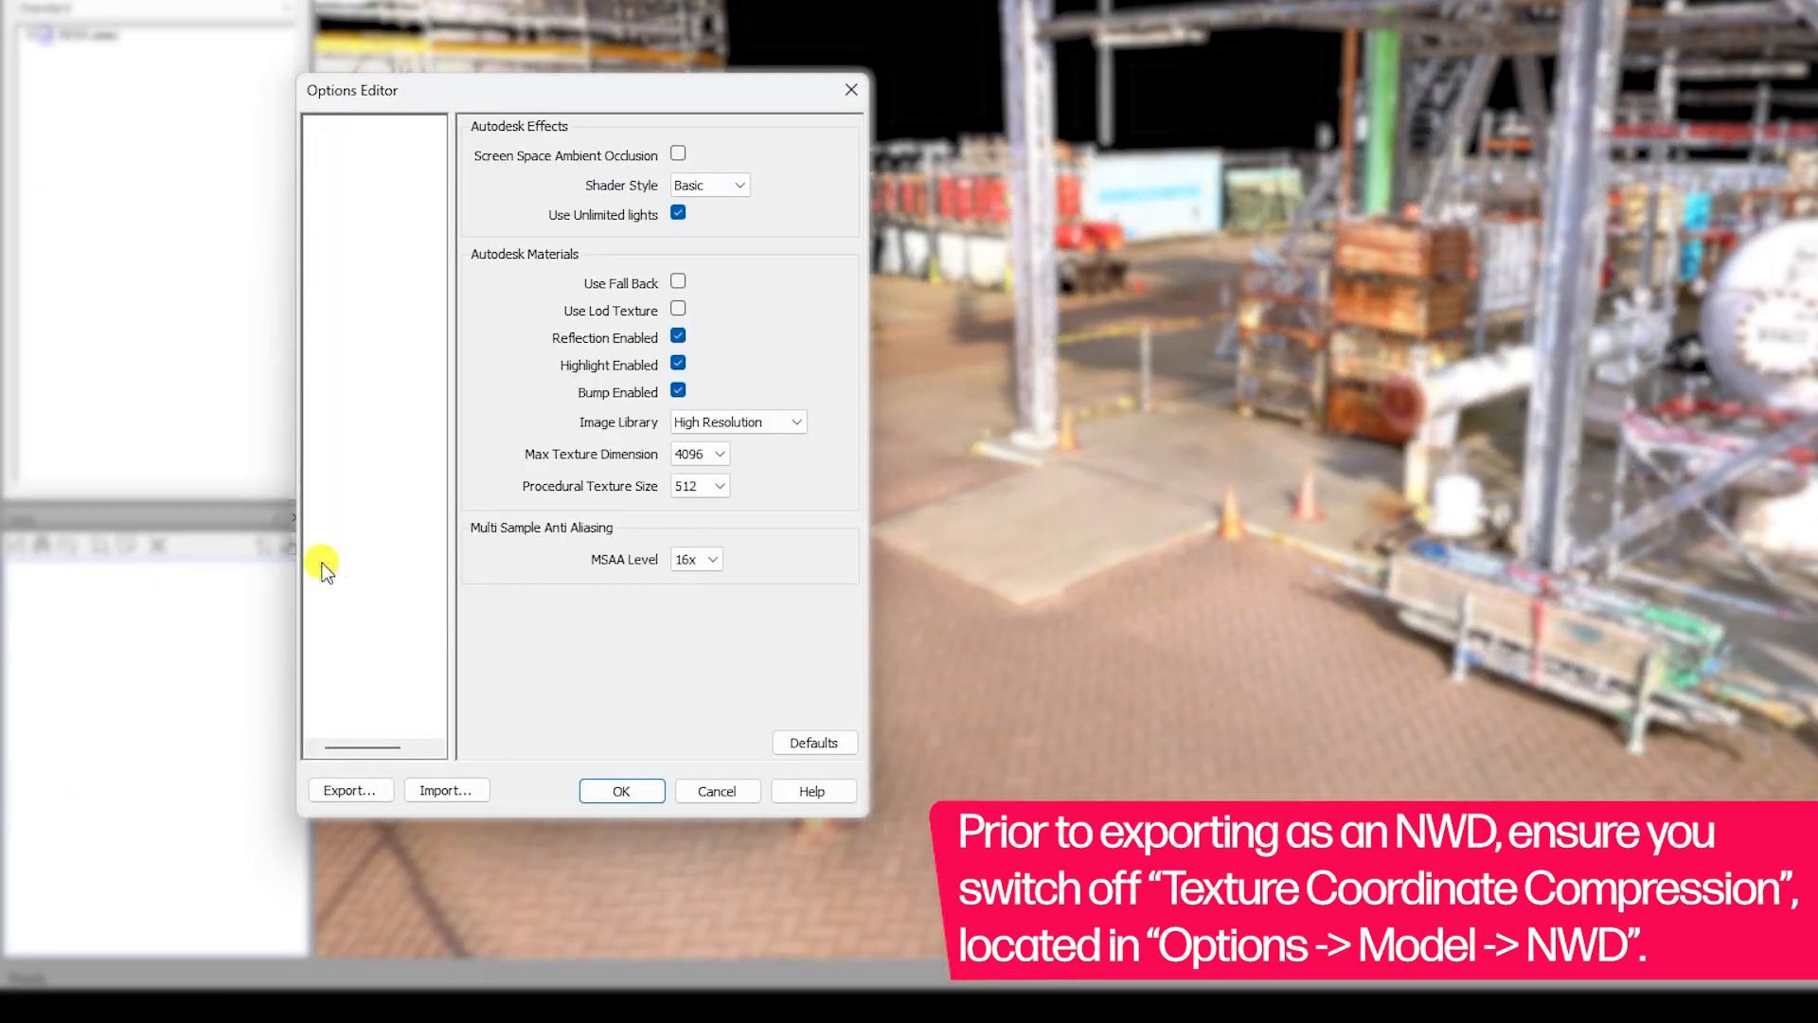
click(369, 600)
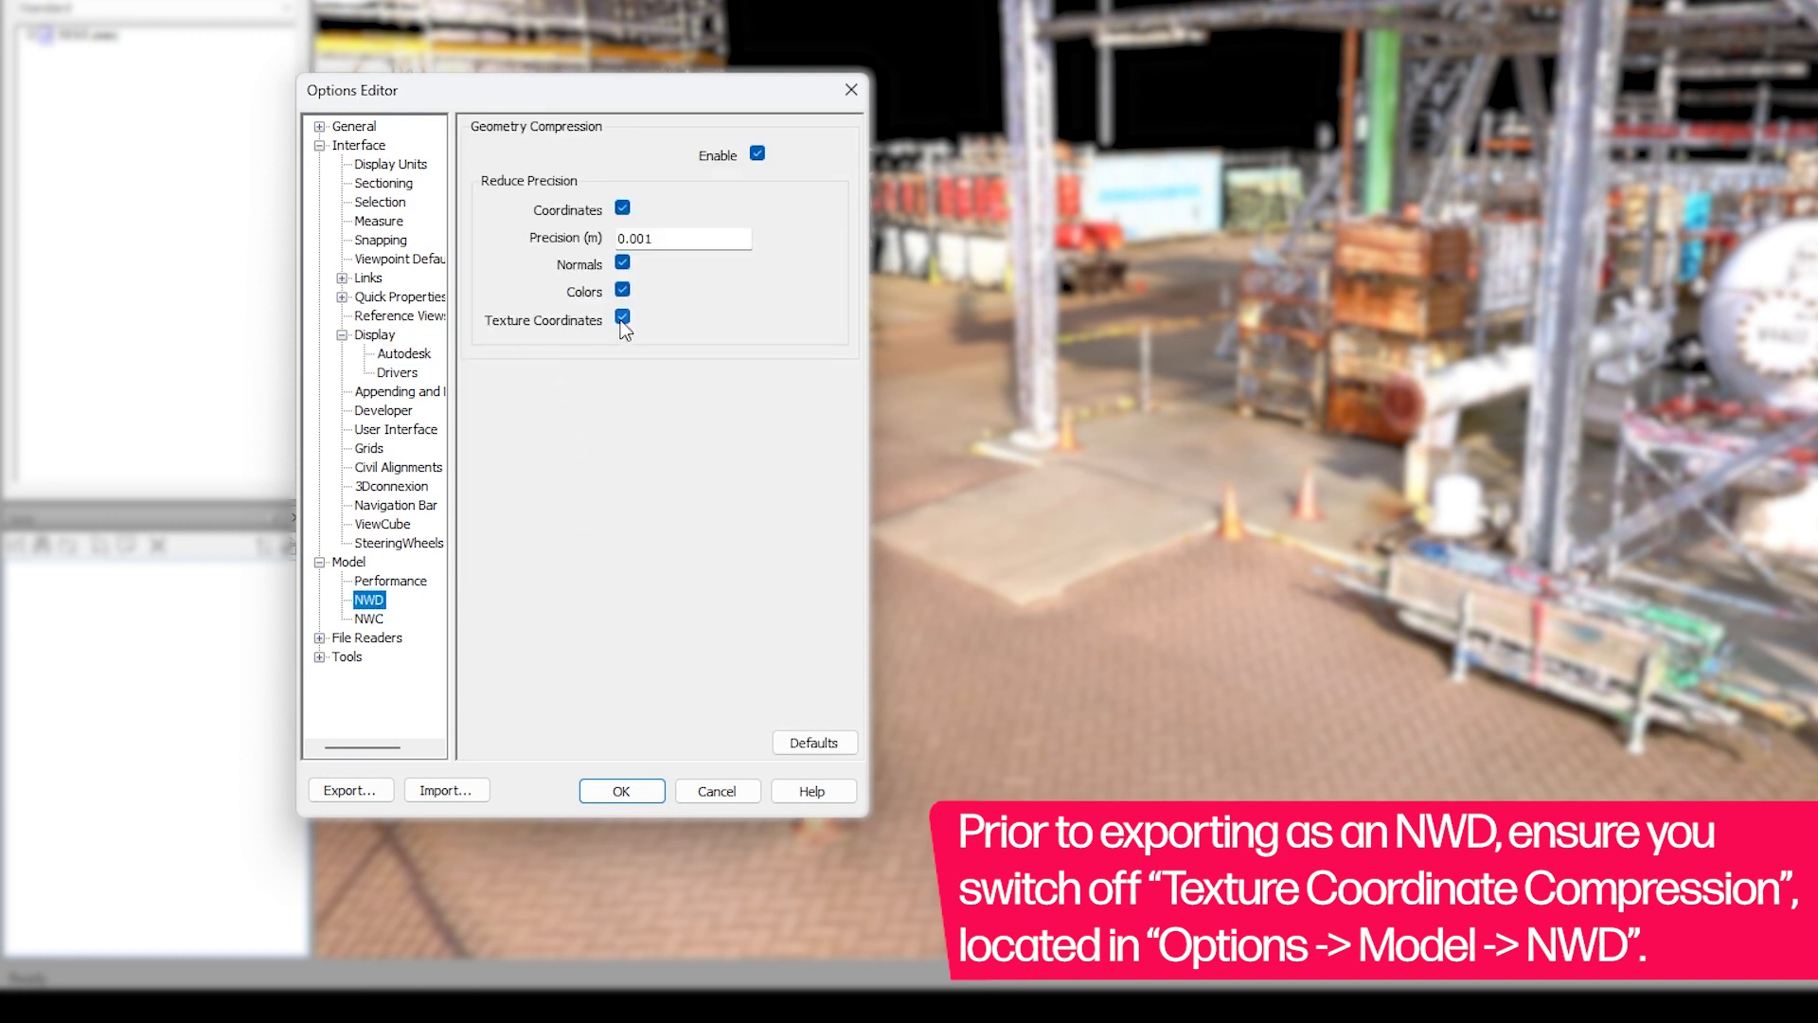
click(622, 318)
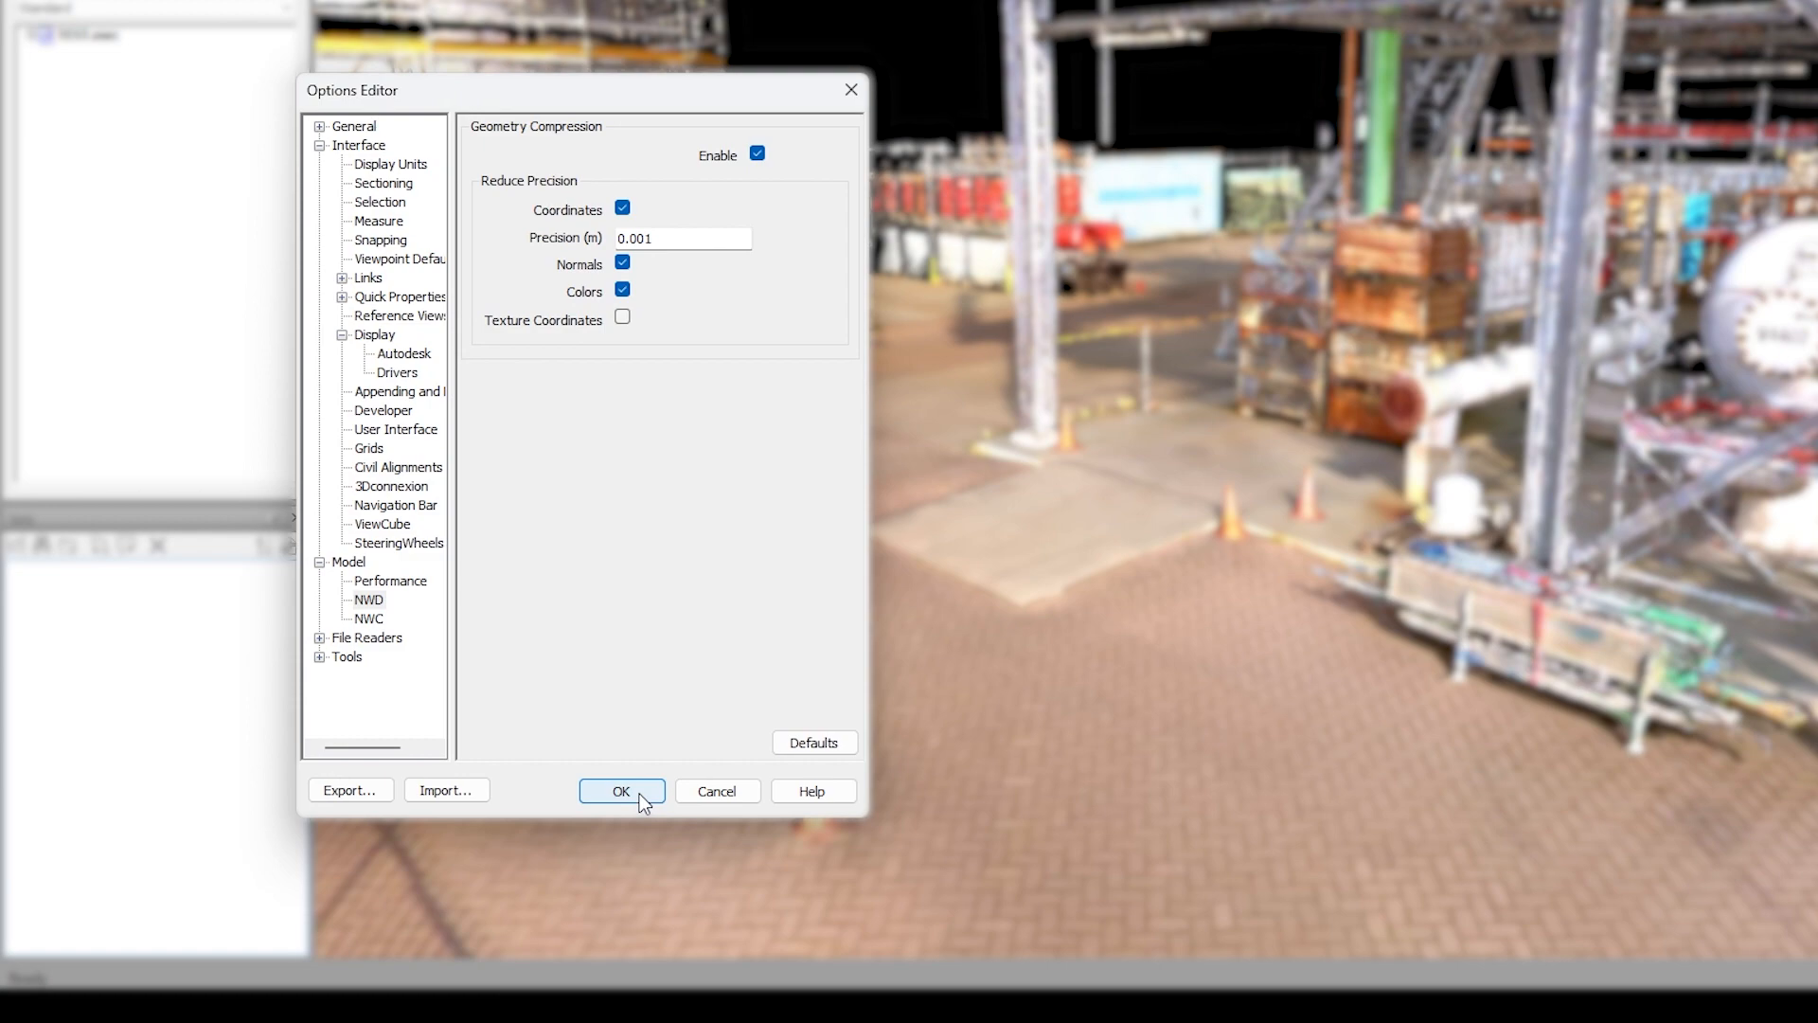
click(621, 790)
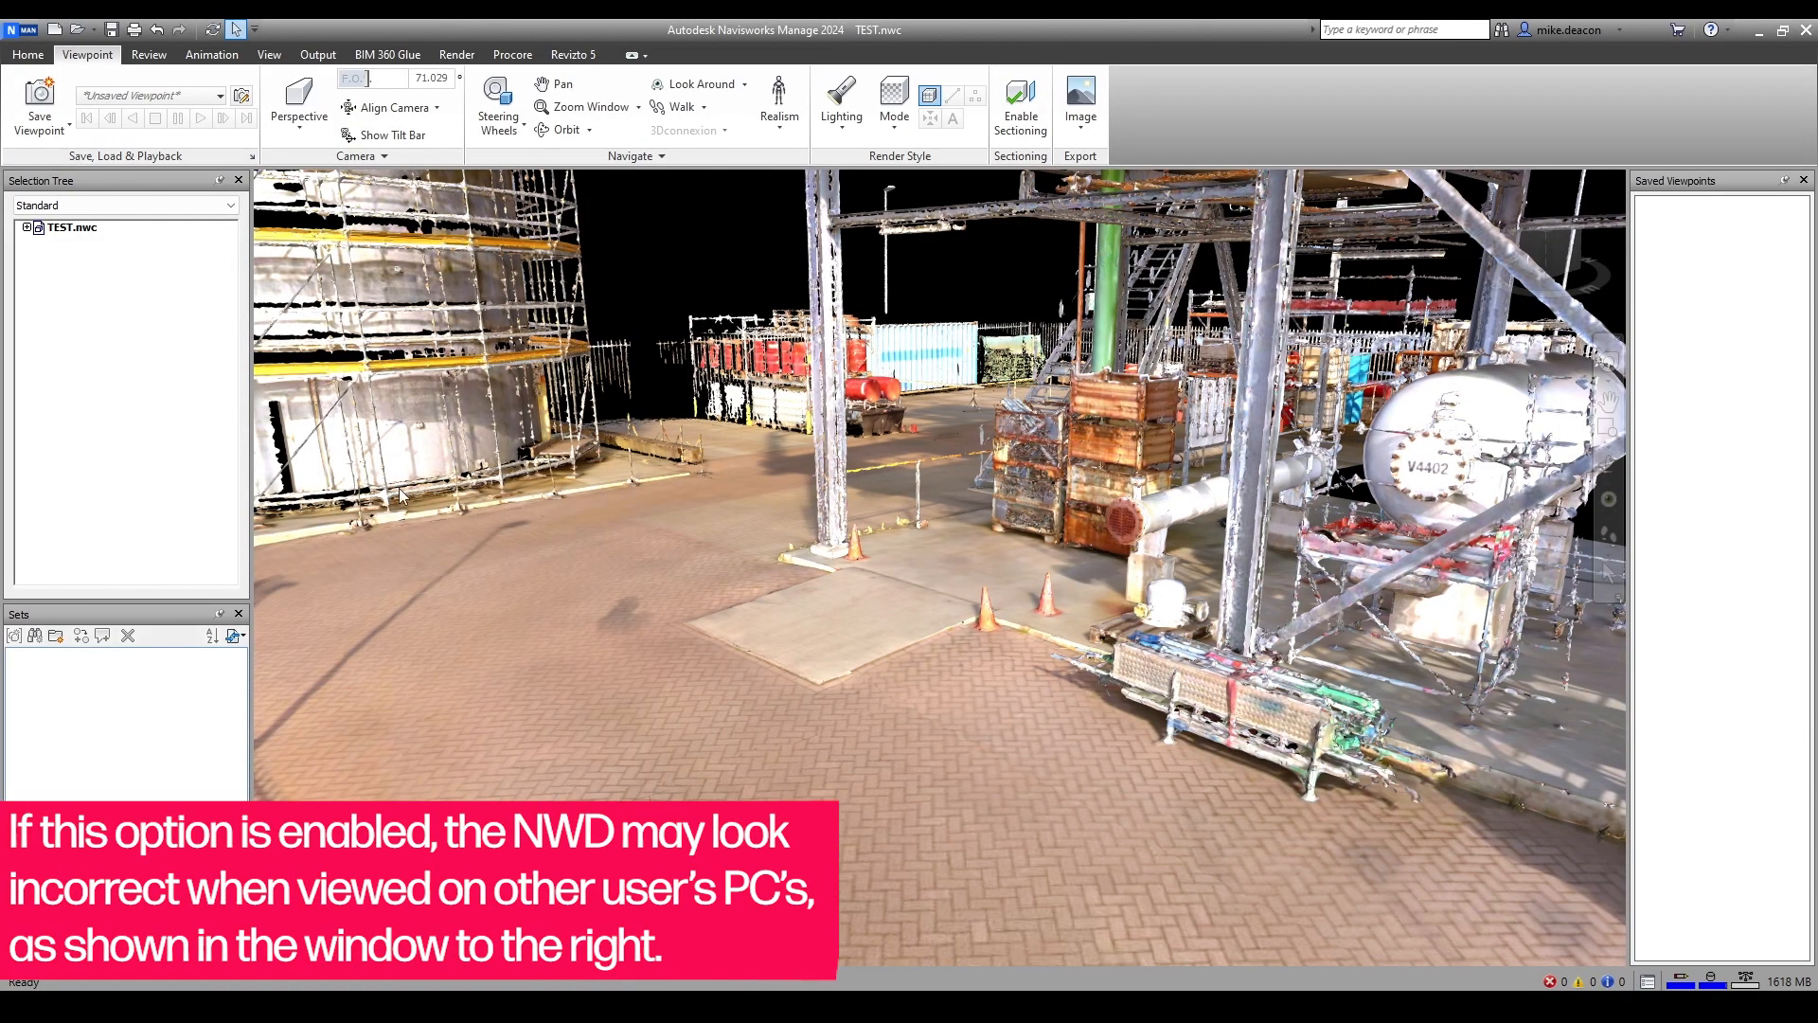